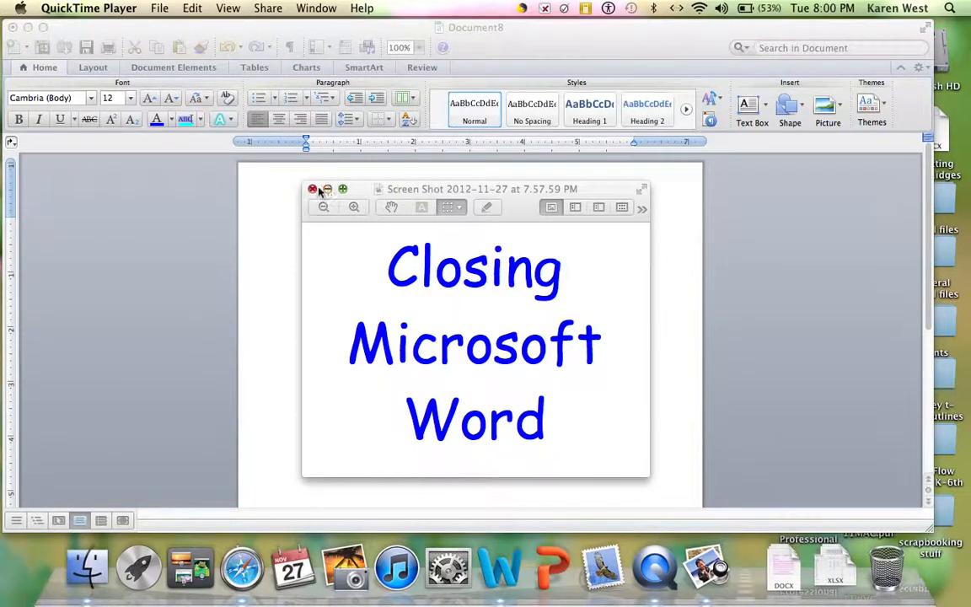
Step: Dismiss the 'Closing Microsoft Word' title image to reveal the Word document
{"action": "left_click", "coordinate": [312, 189]}
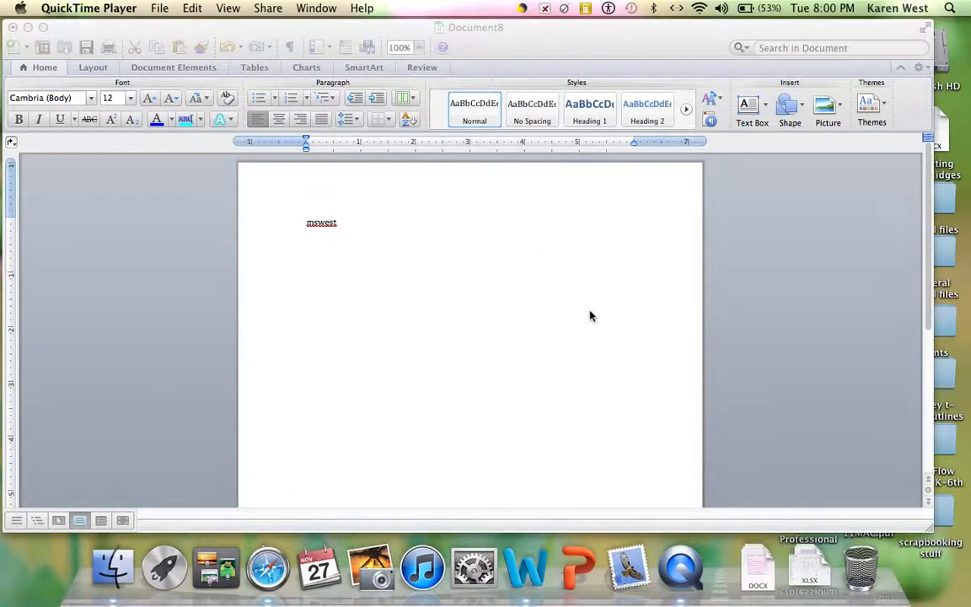
{"action": "mouse_move", "coordinate": [306, 259]}
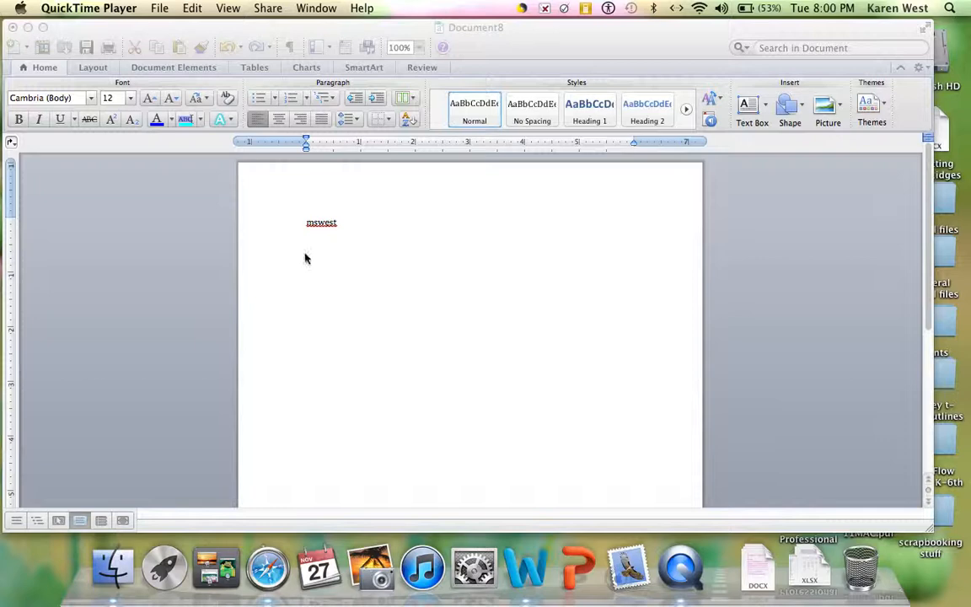
{"action": "mouse_move", "coordinate": [376, 251]}
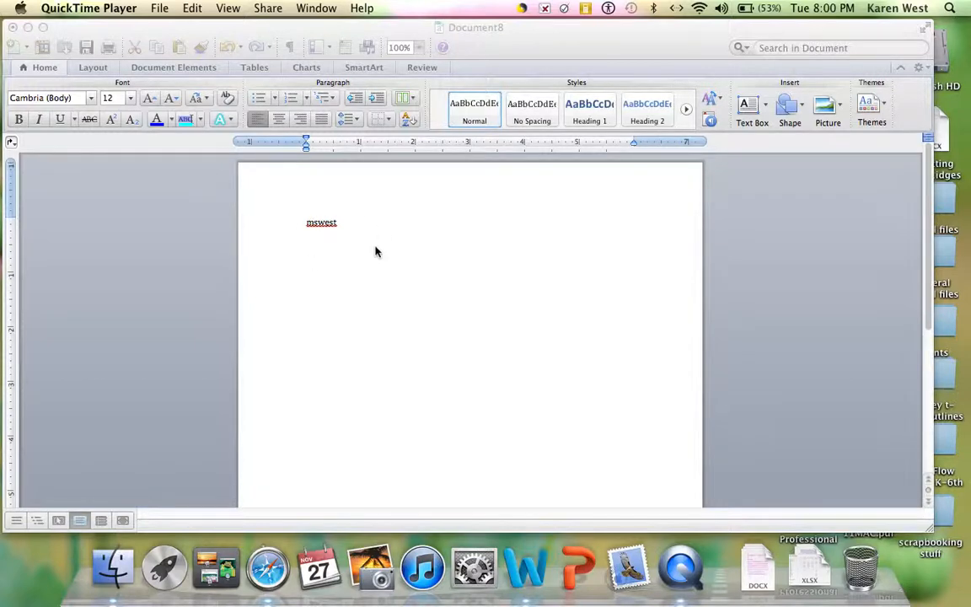
{"action": "mouse_move", "coordinate": [381, 230]}
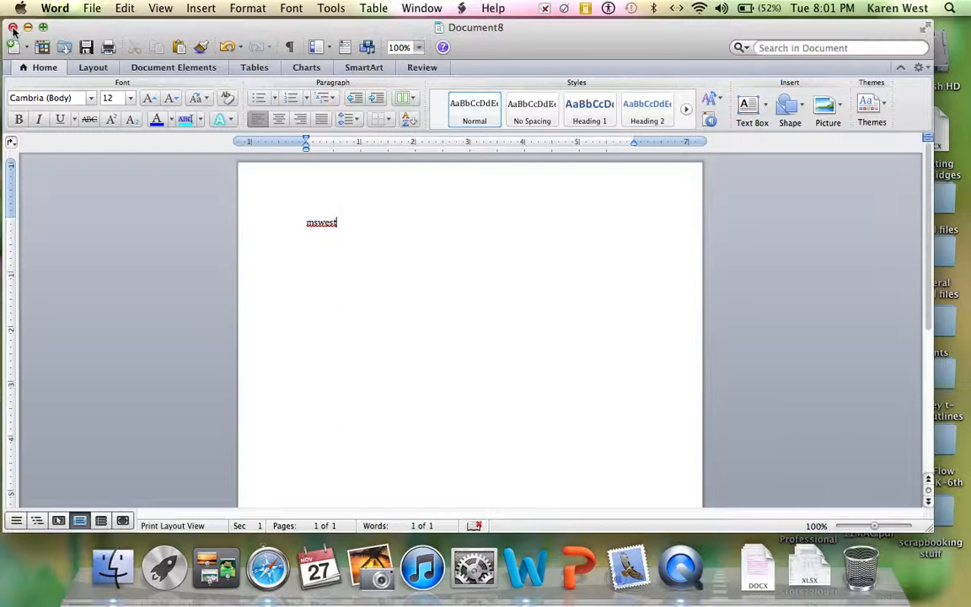
Step: Close Document8 with the red button and choose Don't Save to discard changes
{"action": "left_click", "coordinate": [13, 27]}
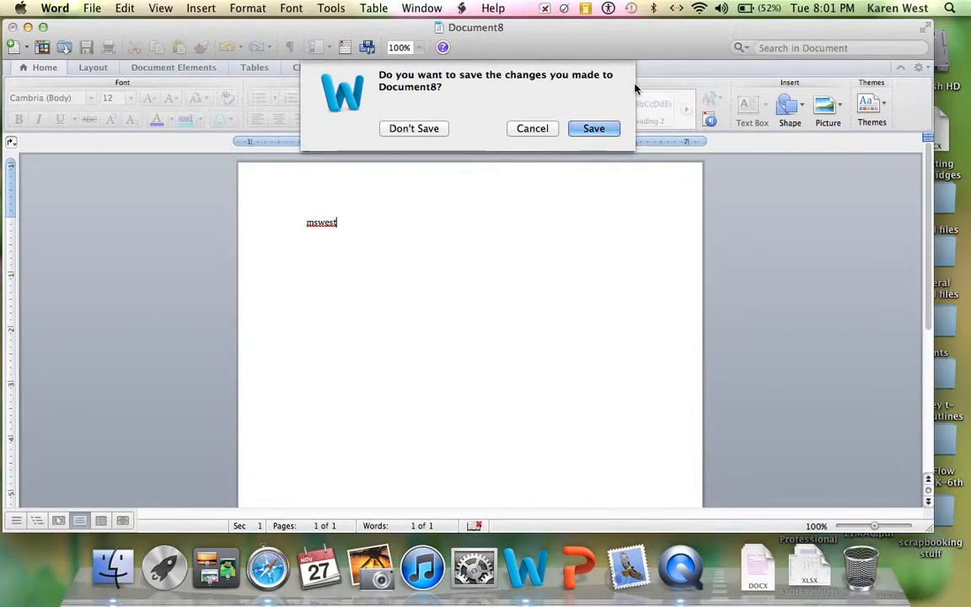
{"action": "mouse_move", "coordinate": [554, 196]}
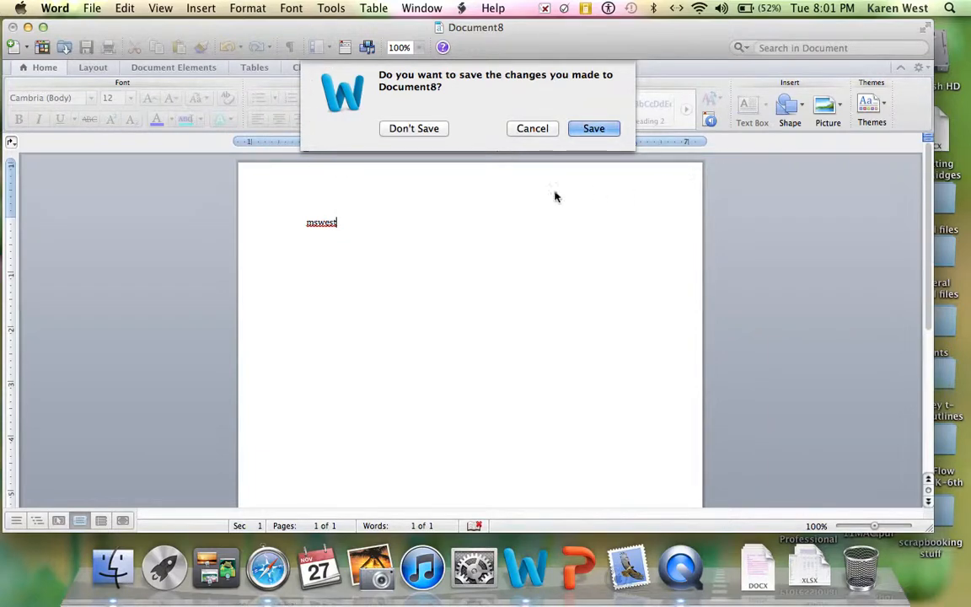
{"action": "mouse_move", "coordinate": [478, 217]}
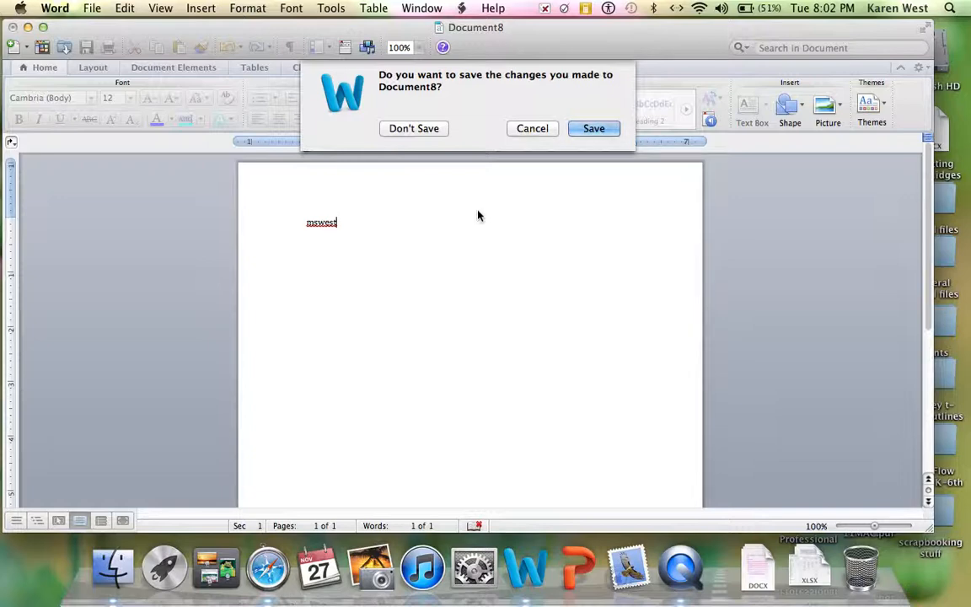
{"action": "mouse_move", "coordinate": [446, 153]}
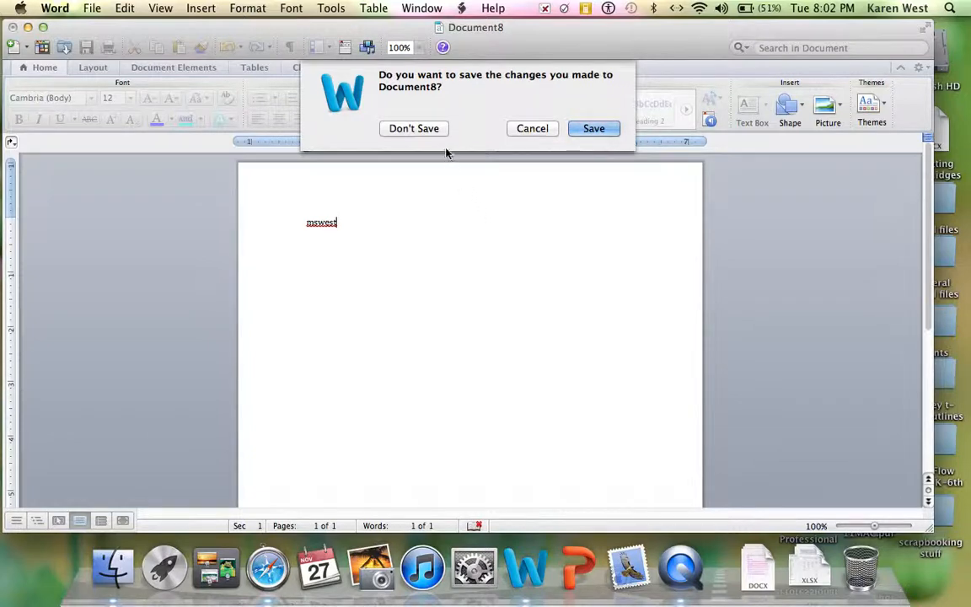
{"action": "mouse_move", "coordinate": [447, 122]}
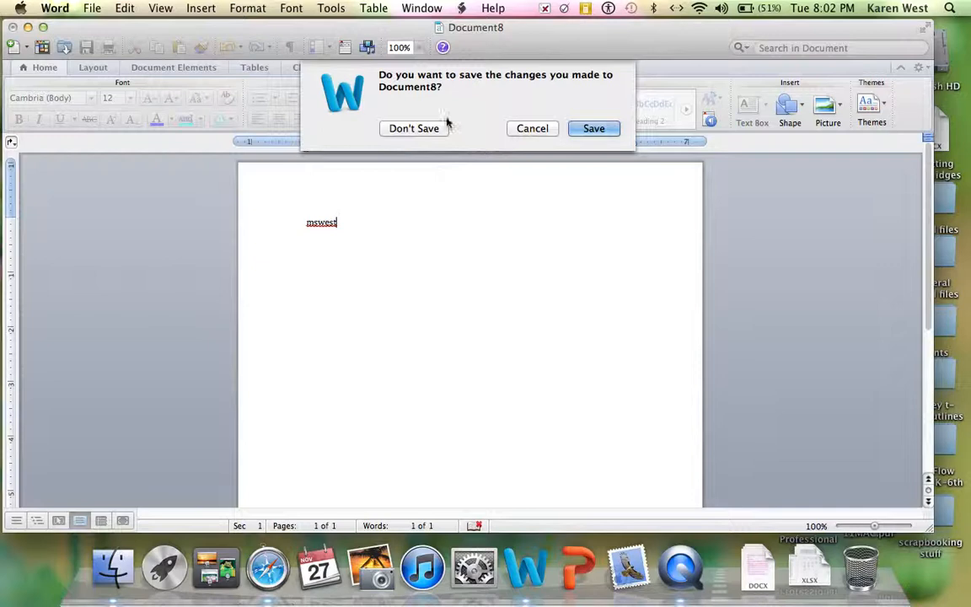
{"action": "mouse_move", "coordinate": [414, 128]}
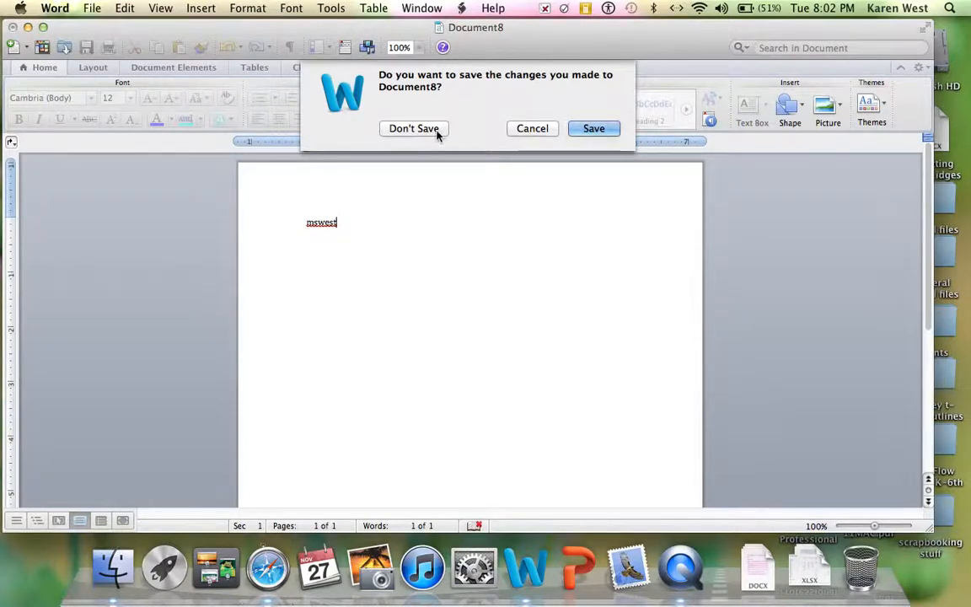
{"action": "mouse_move", "coordinate": [524, 143]}
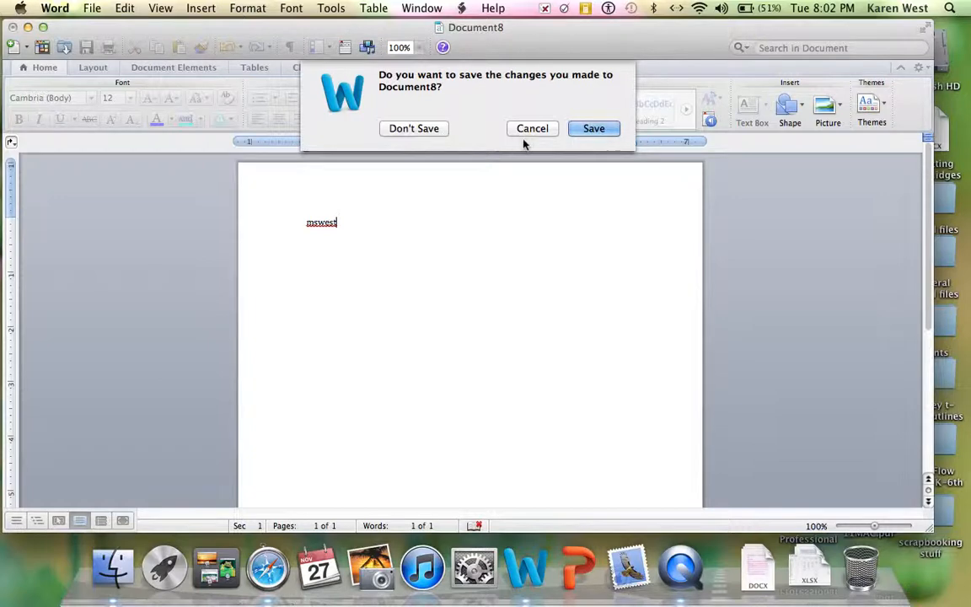
{"action": "mouse_move", "coordinate": [627, 139]}
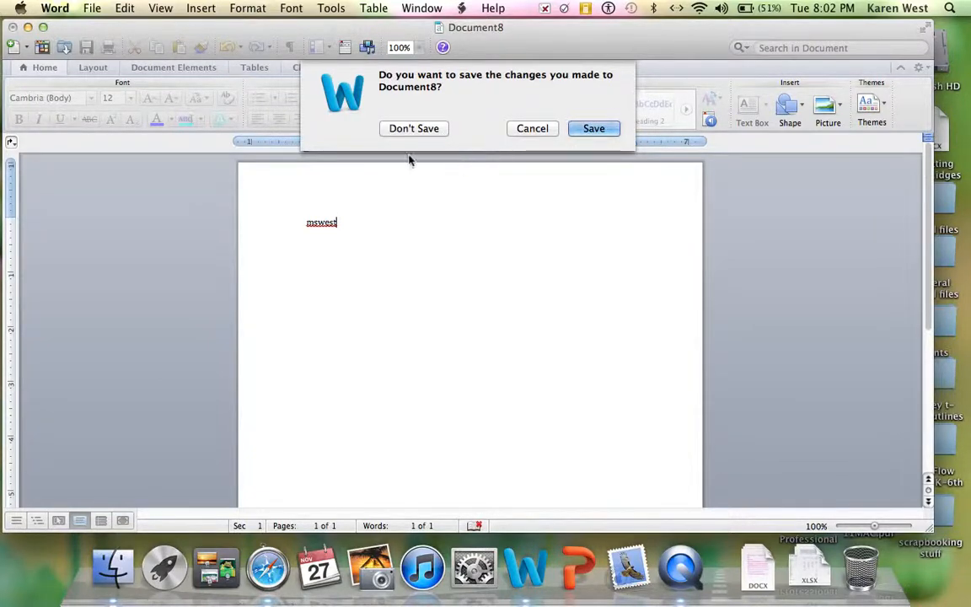
{"action": "mouse_move", "coordinate": [414, 128]}
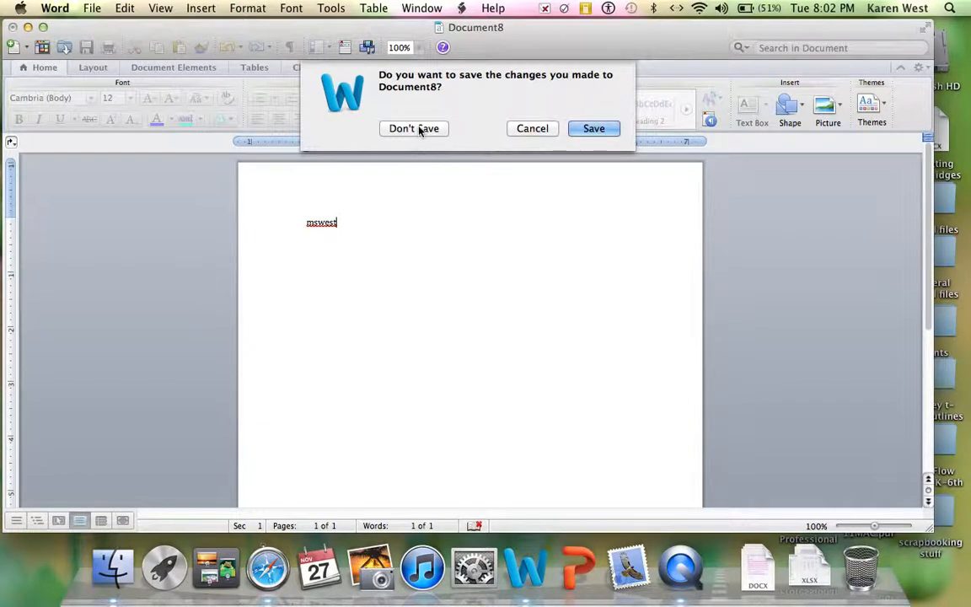
{"action": "left_click", "coordinate": [413, 128]}
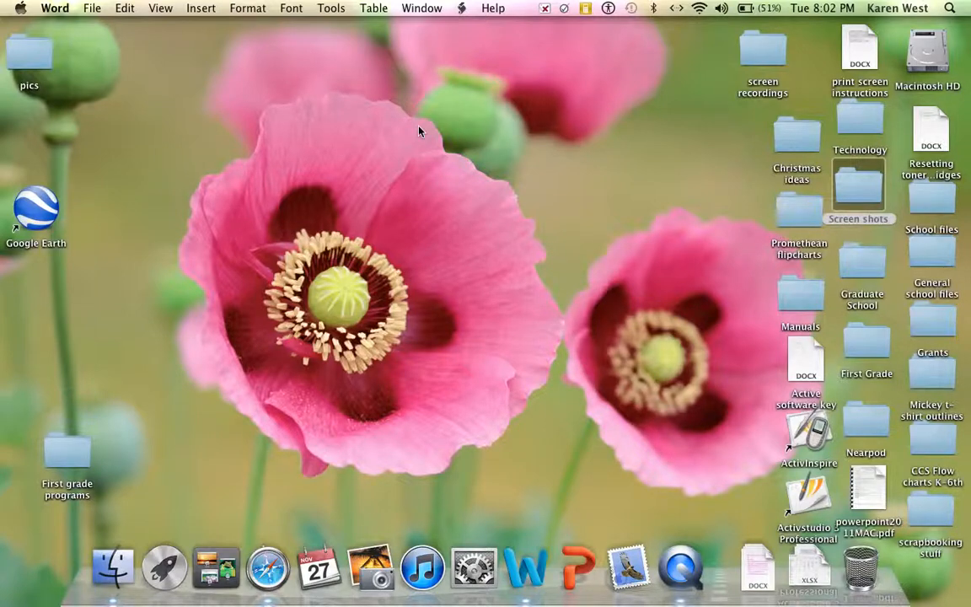
{"action": "mouse_move", "coordinate": [134, 194]}
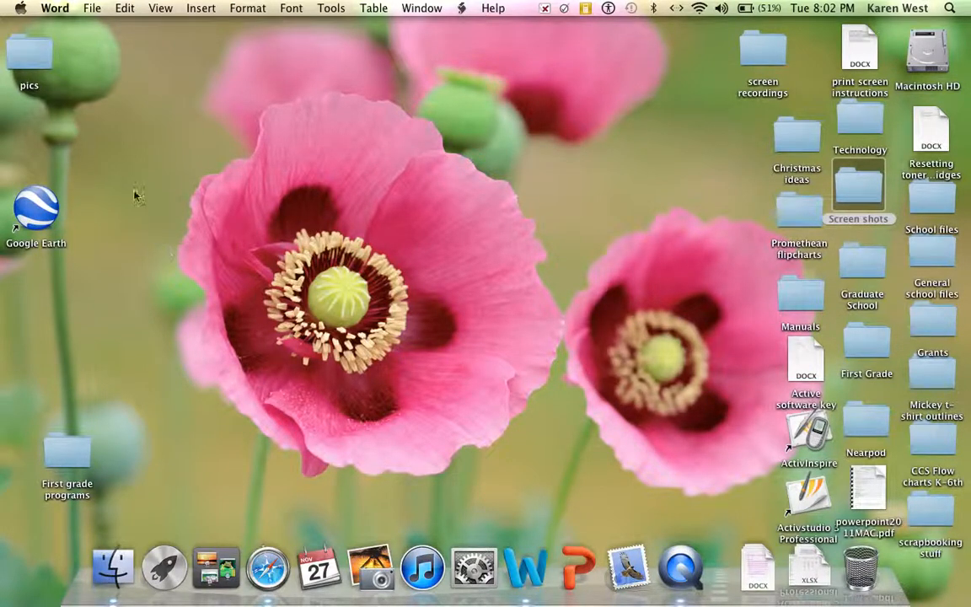
{"action": "mouse_move", "coordinate": [153, 189]}
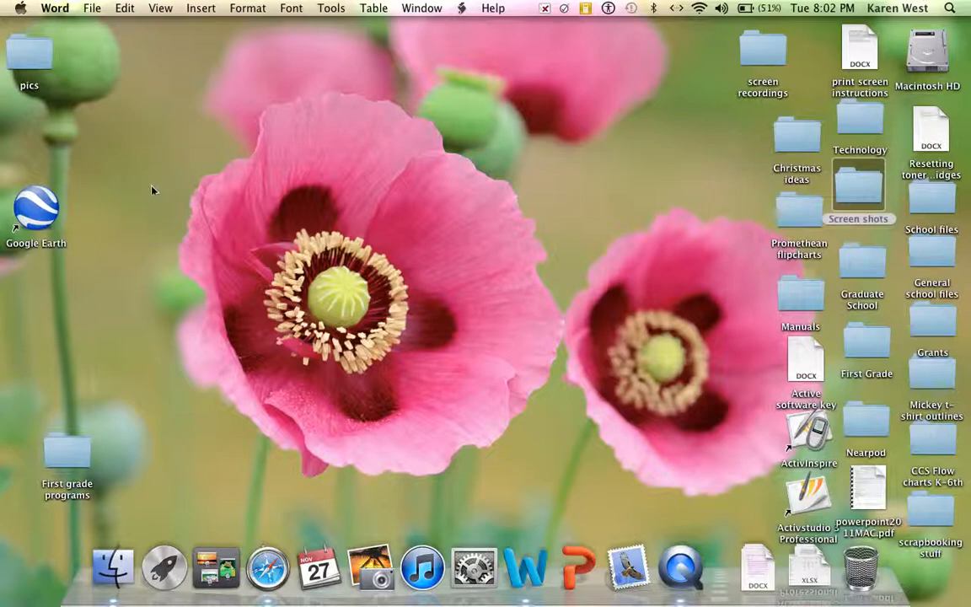